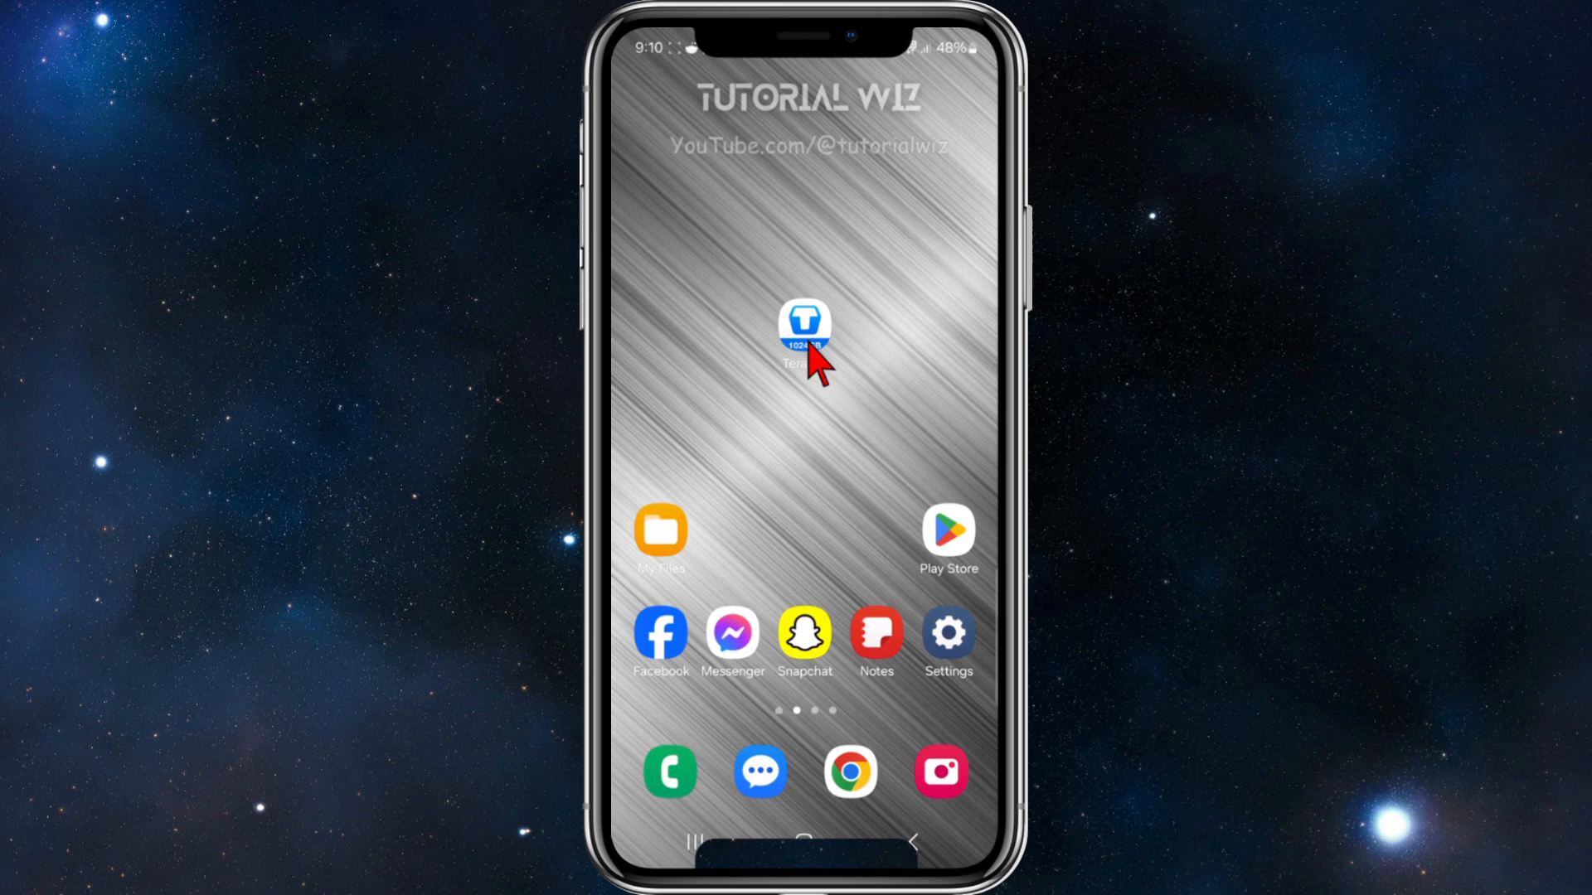
{"action": "mouse_move", "coordinate": [798, 543]}
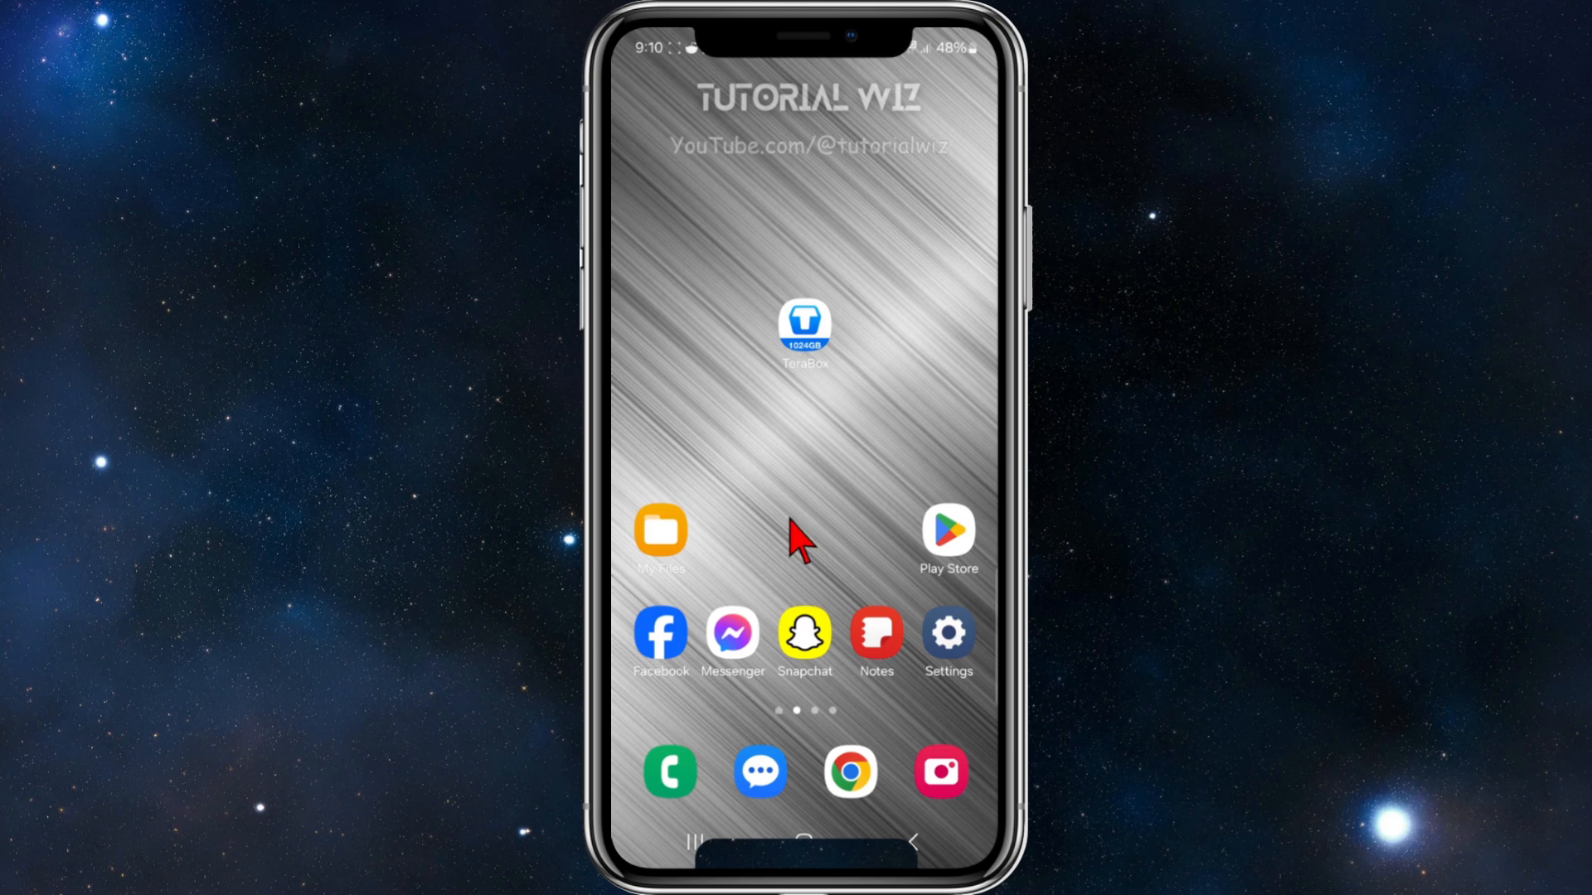
{"action": "mouse_move", "coordinate": [918, 564]}
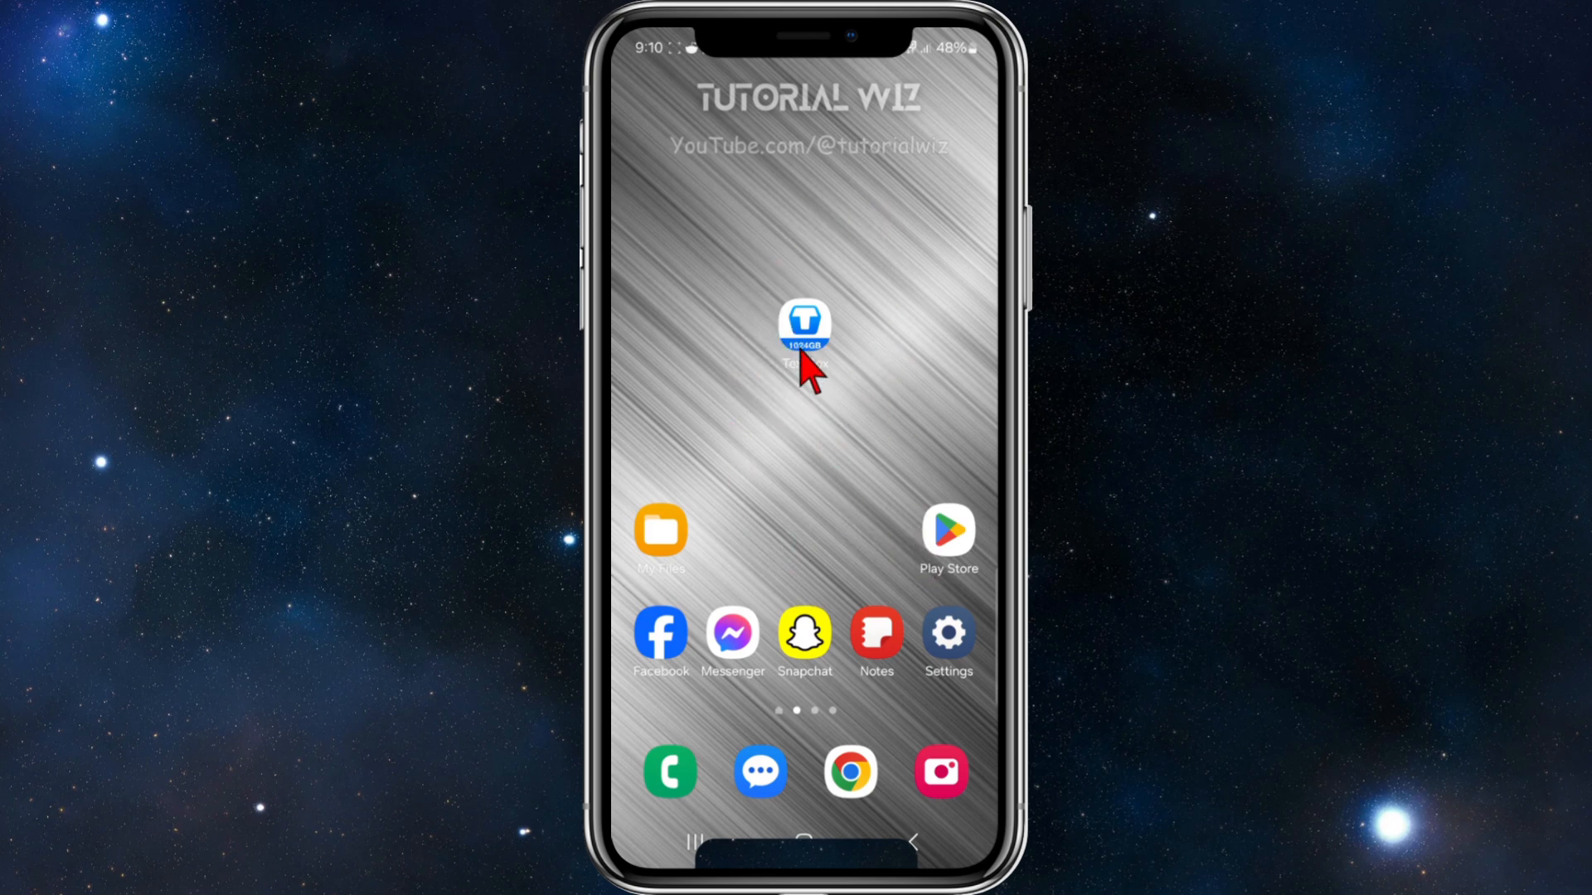
Step: Start TeraBox, agree to the terms and privacy policy, and expand the email and phone login options
{"action": "left_click", "coordinate": [804, 327]}
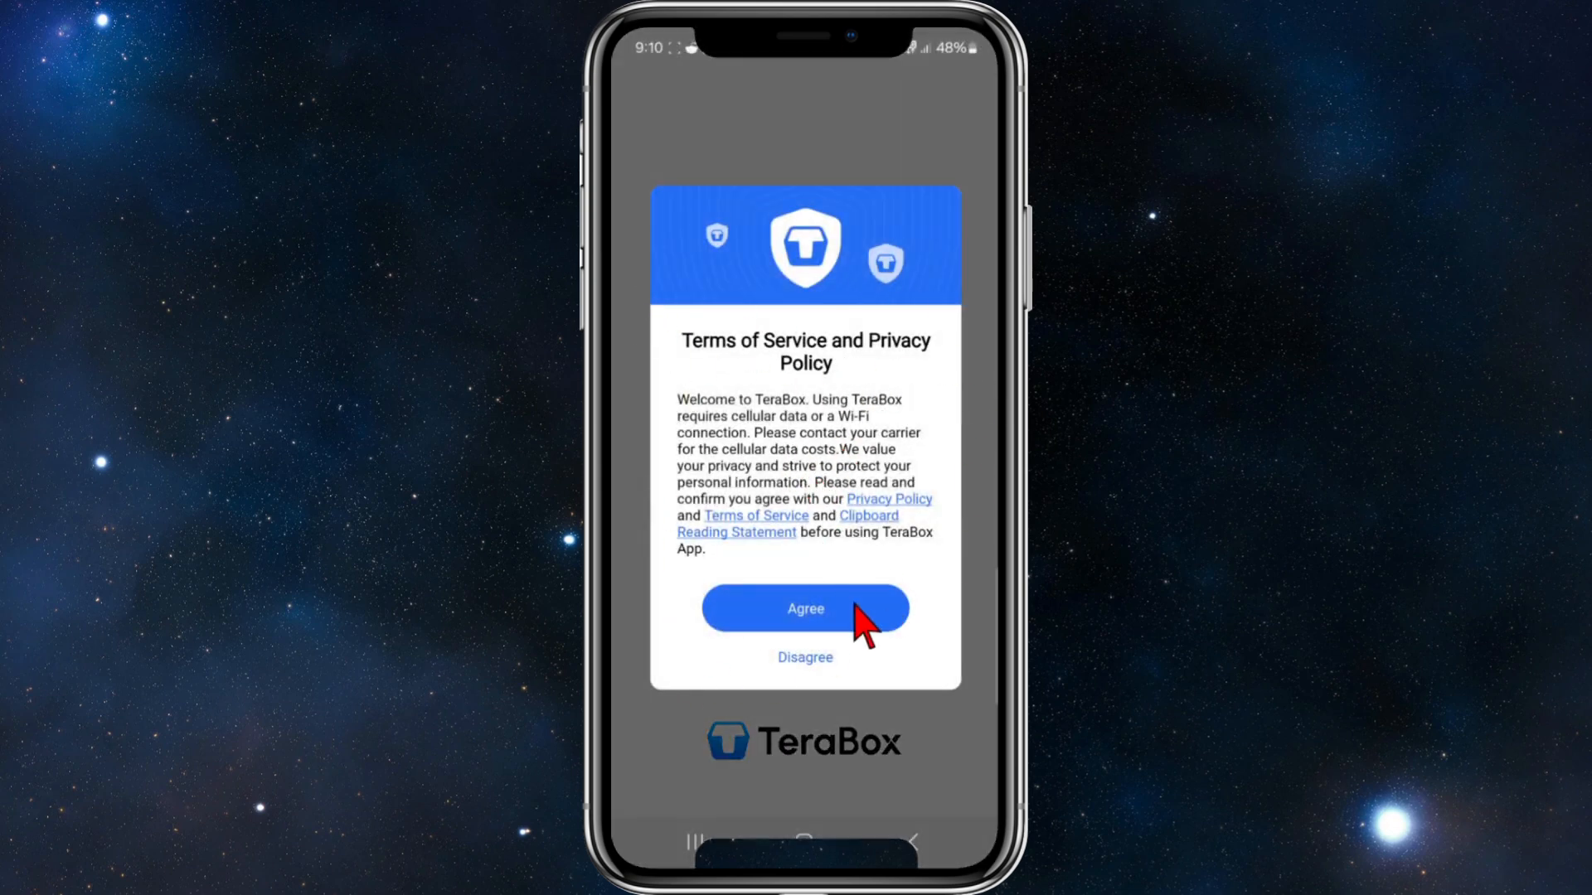
{"action": "left_click", "coordinate": [804, 609]}
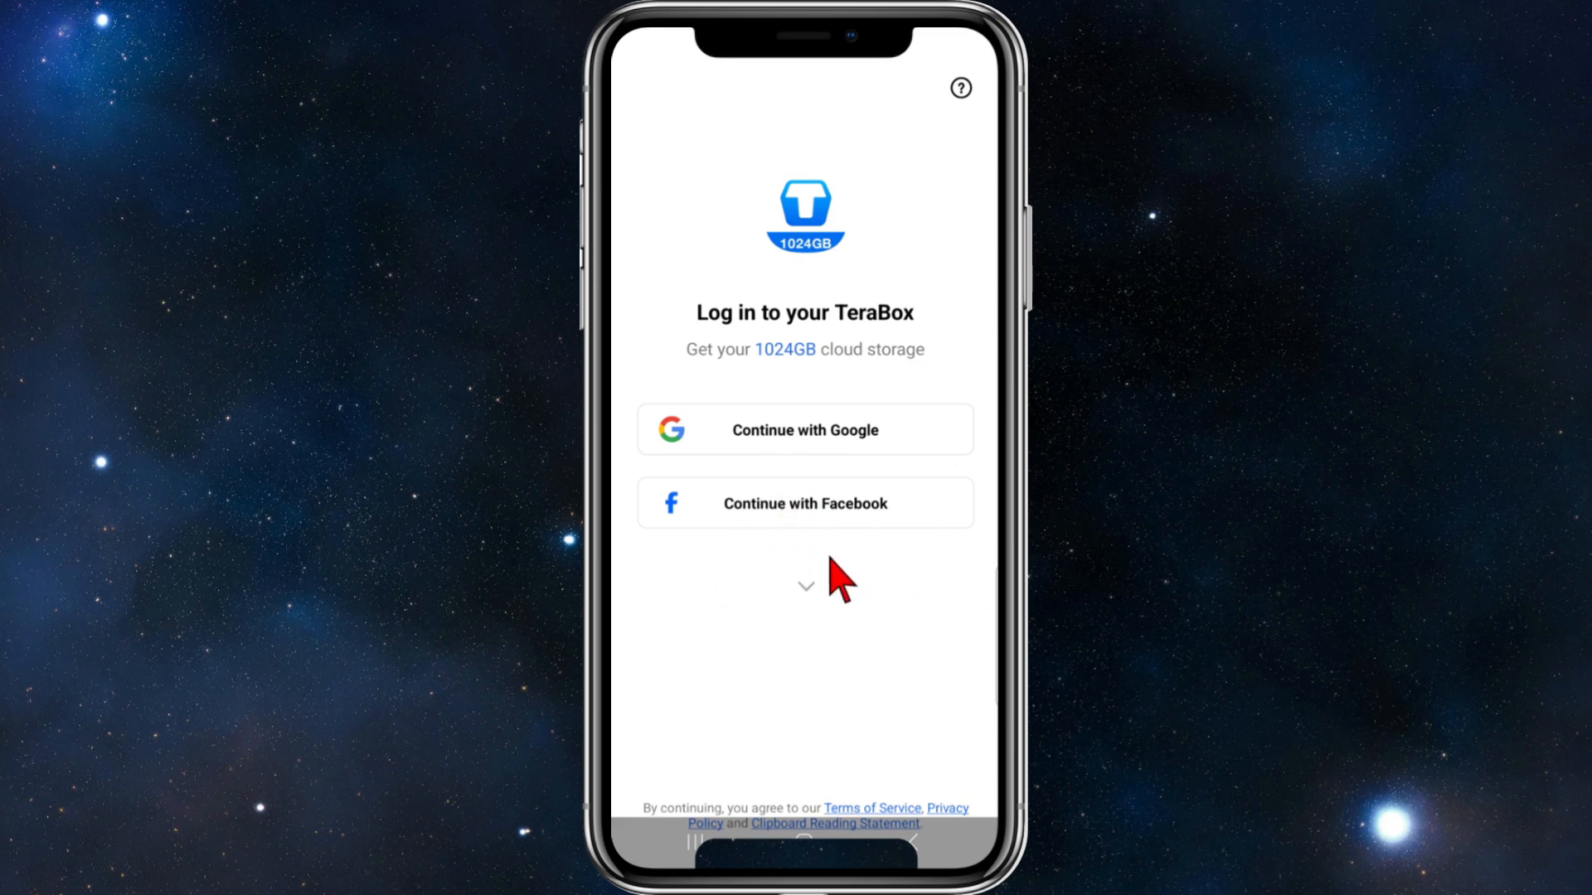
{"action": "mouse_move", "coordinate": [829, 684]}
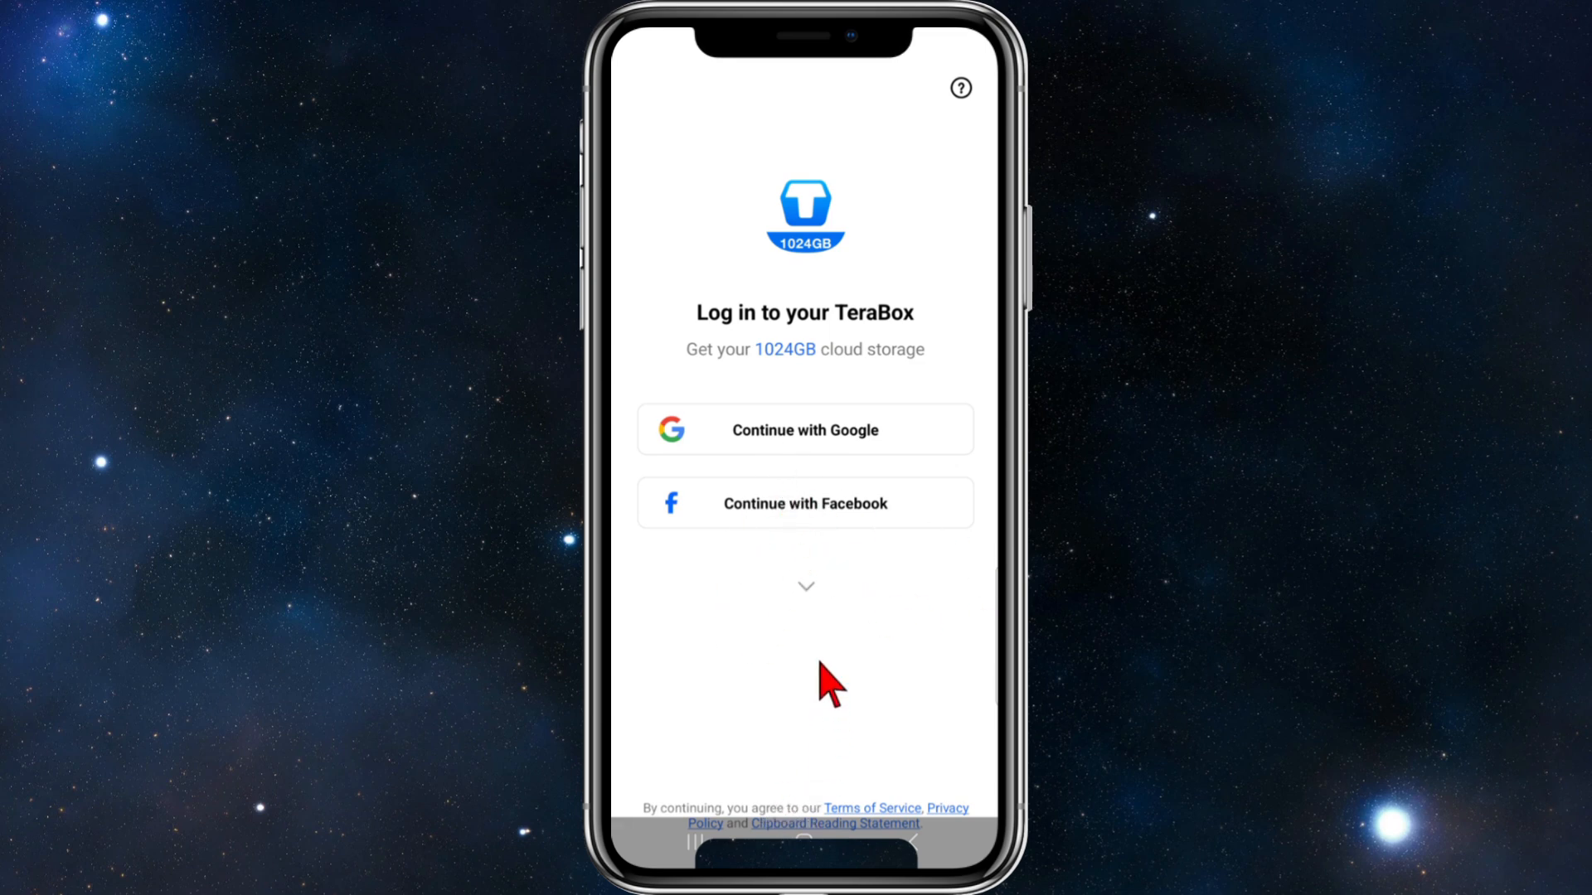
{"action": "mouse_move", "coordinate": [847, 627]}
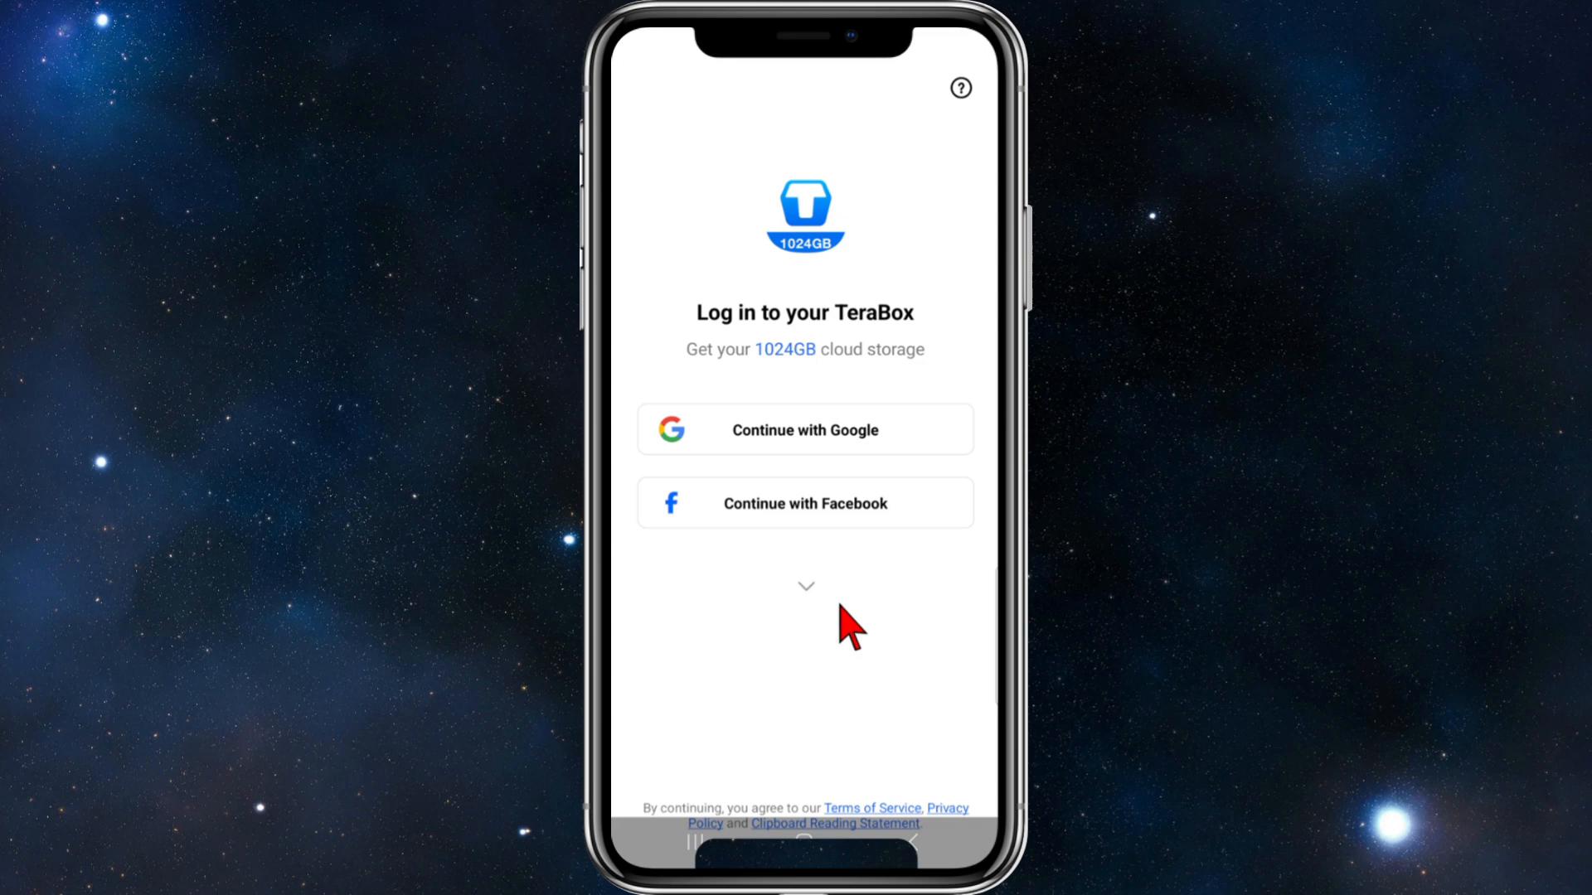
{"action": "left_click", "coordinate": [805, 587]}
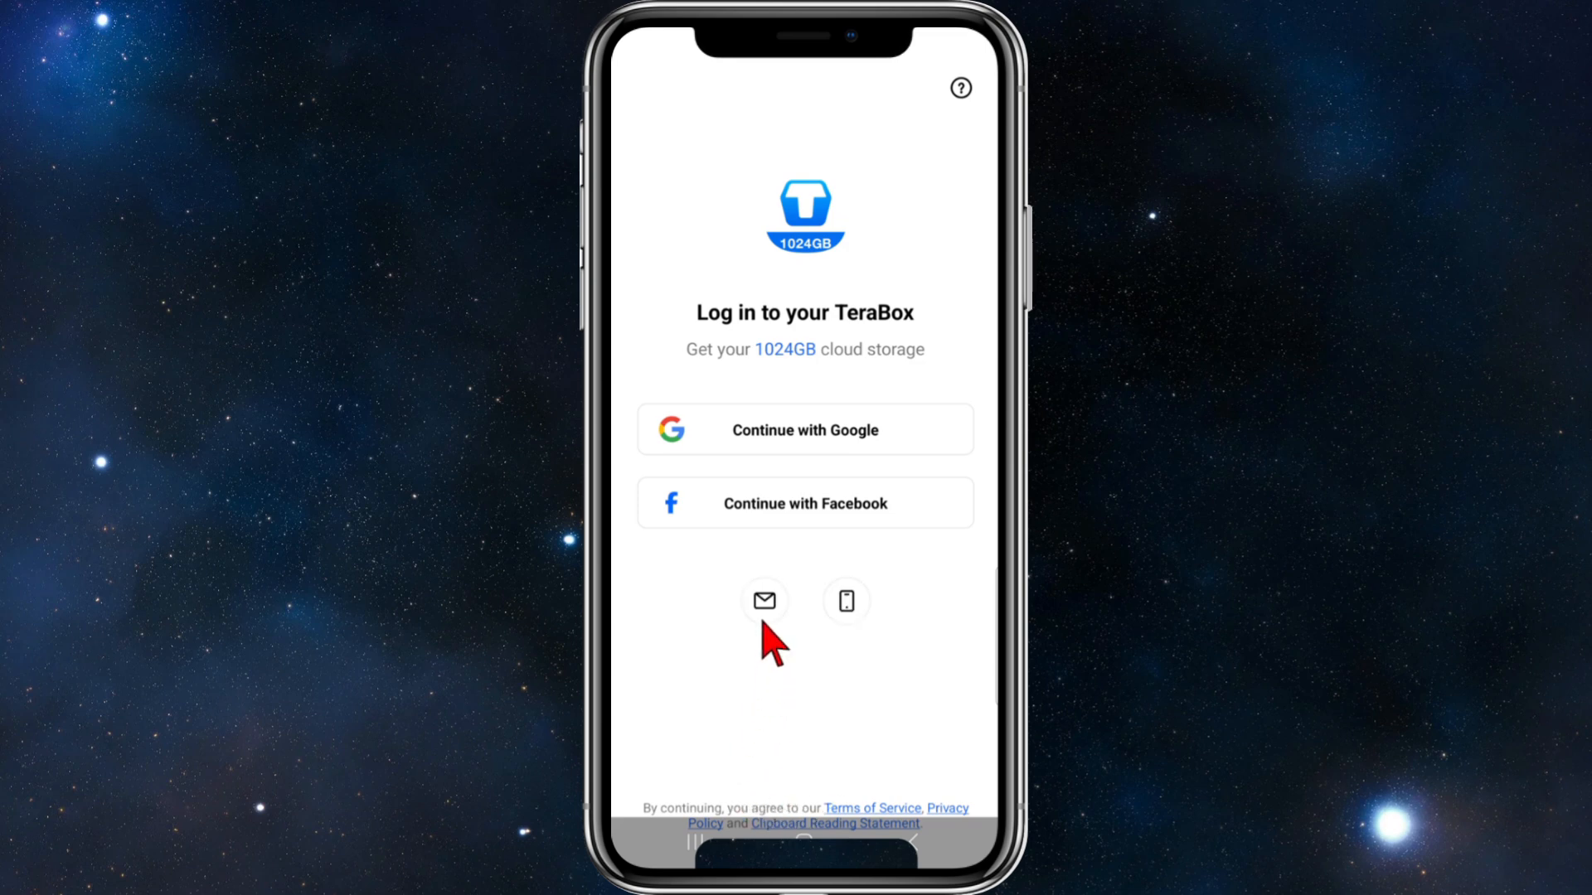
{"action": "mouse_move", "coordinate": [847, 609]}
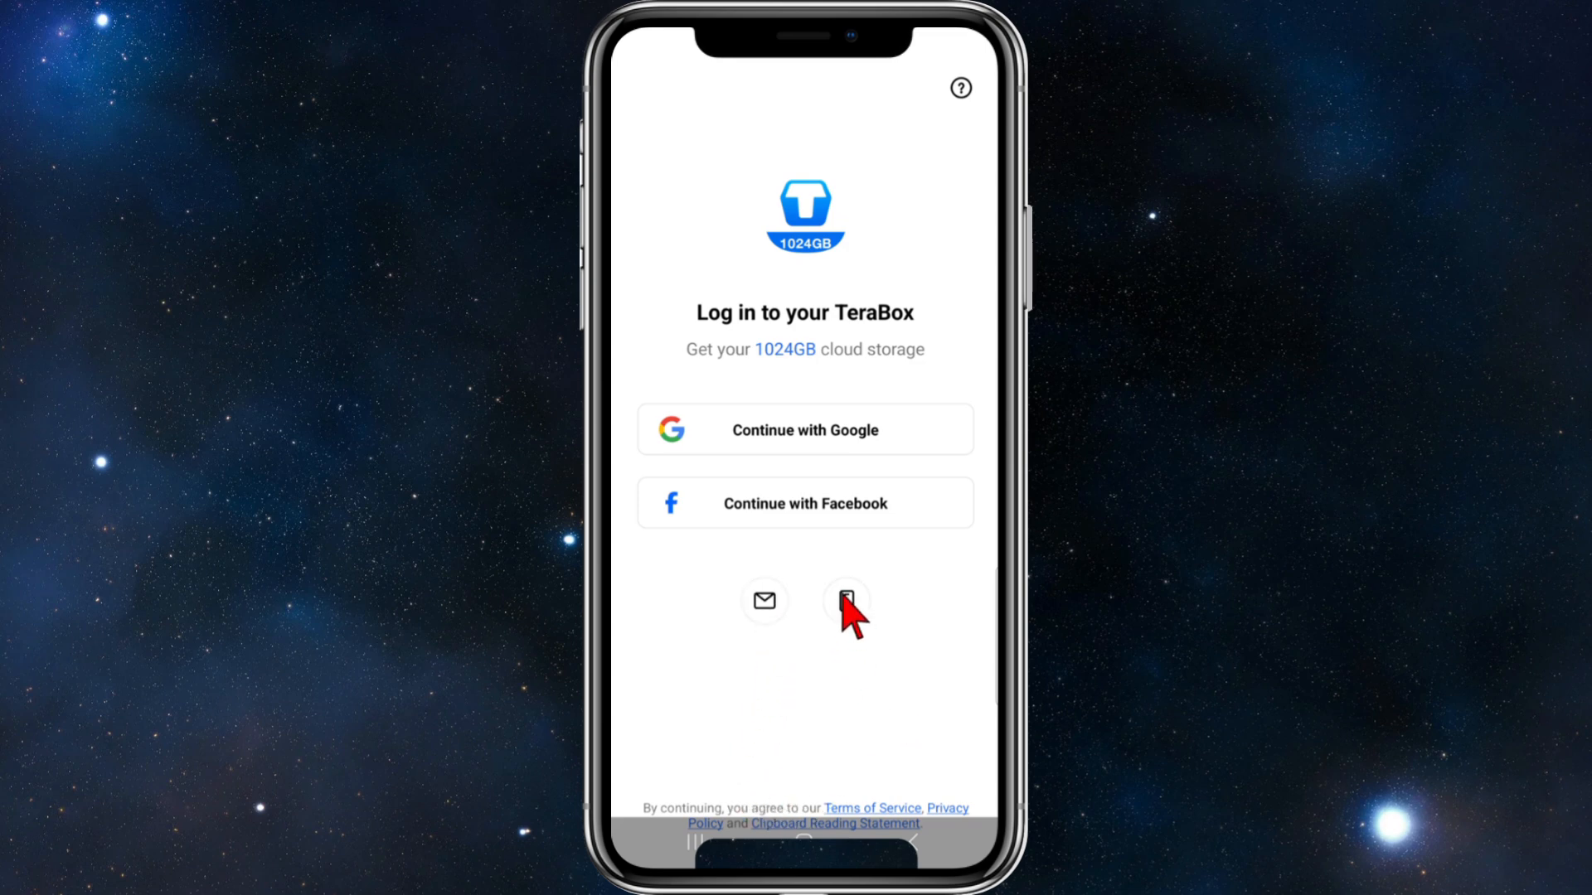
{"action": "mouse_move", "coordinate": [700, 411]}
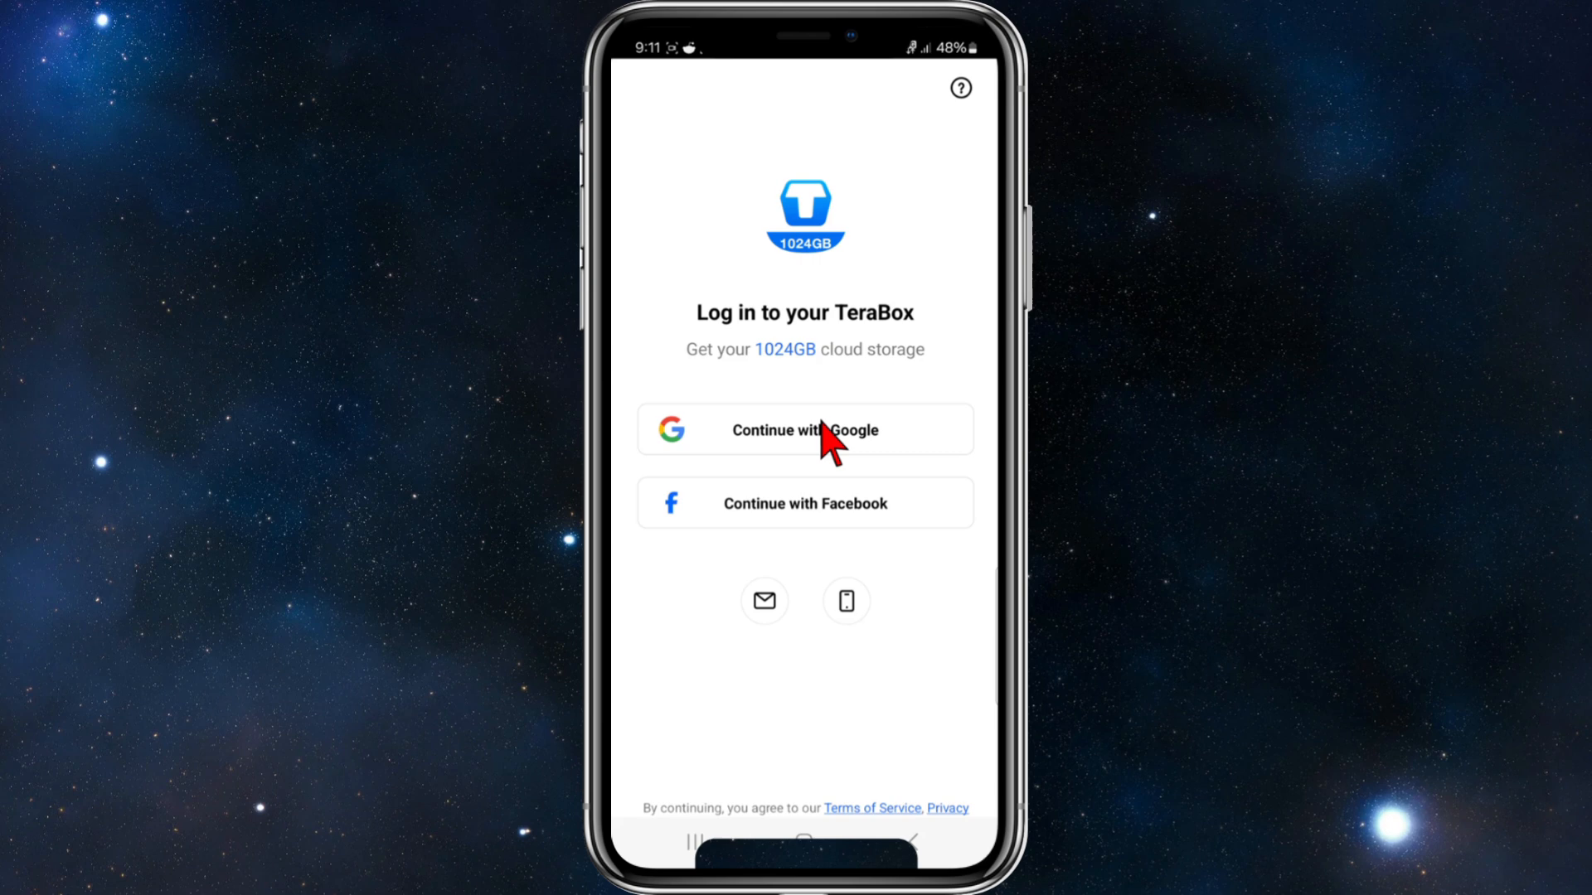
Step: Continue with Google to sign in and reach Backup Settings with auto photo and video backup on
{"action": "left_click", "coordinate": [804, 429]}
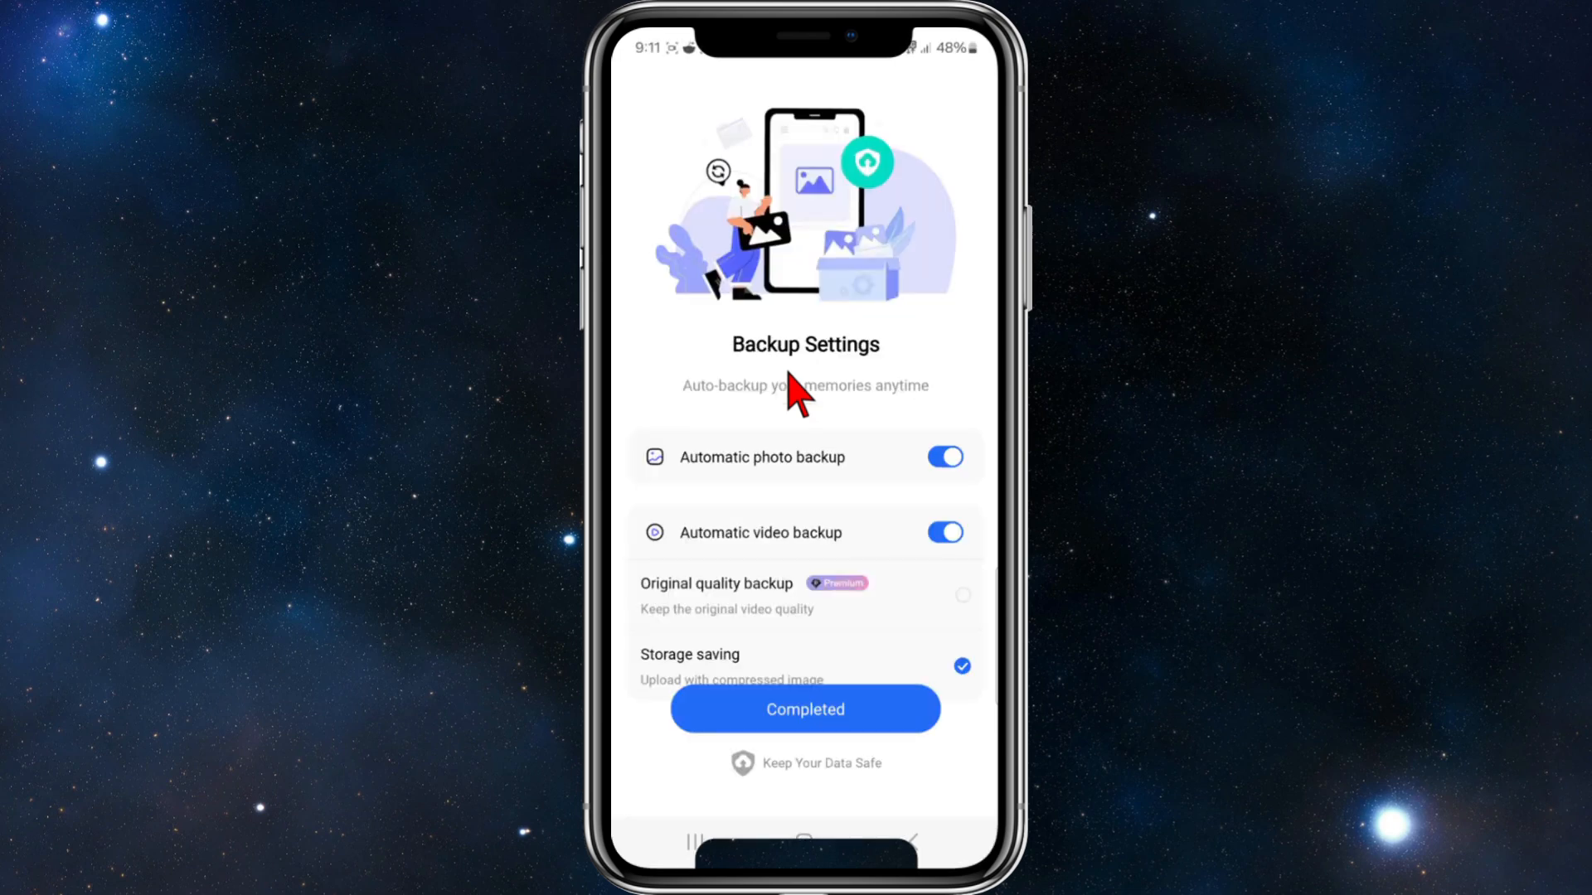
{"action": "mouse_move", "coordinate": [863, 569]}
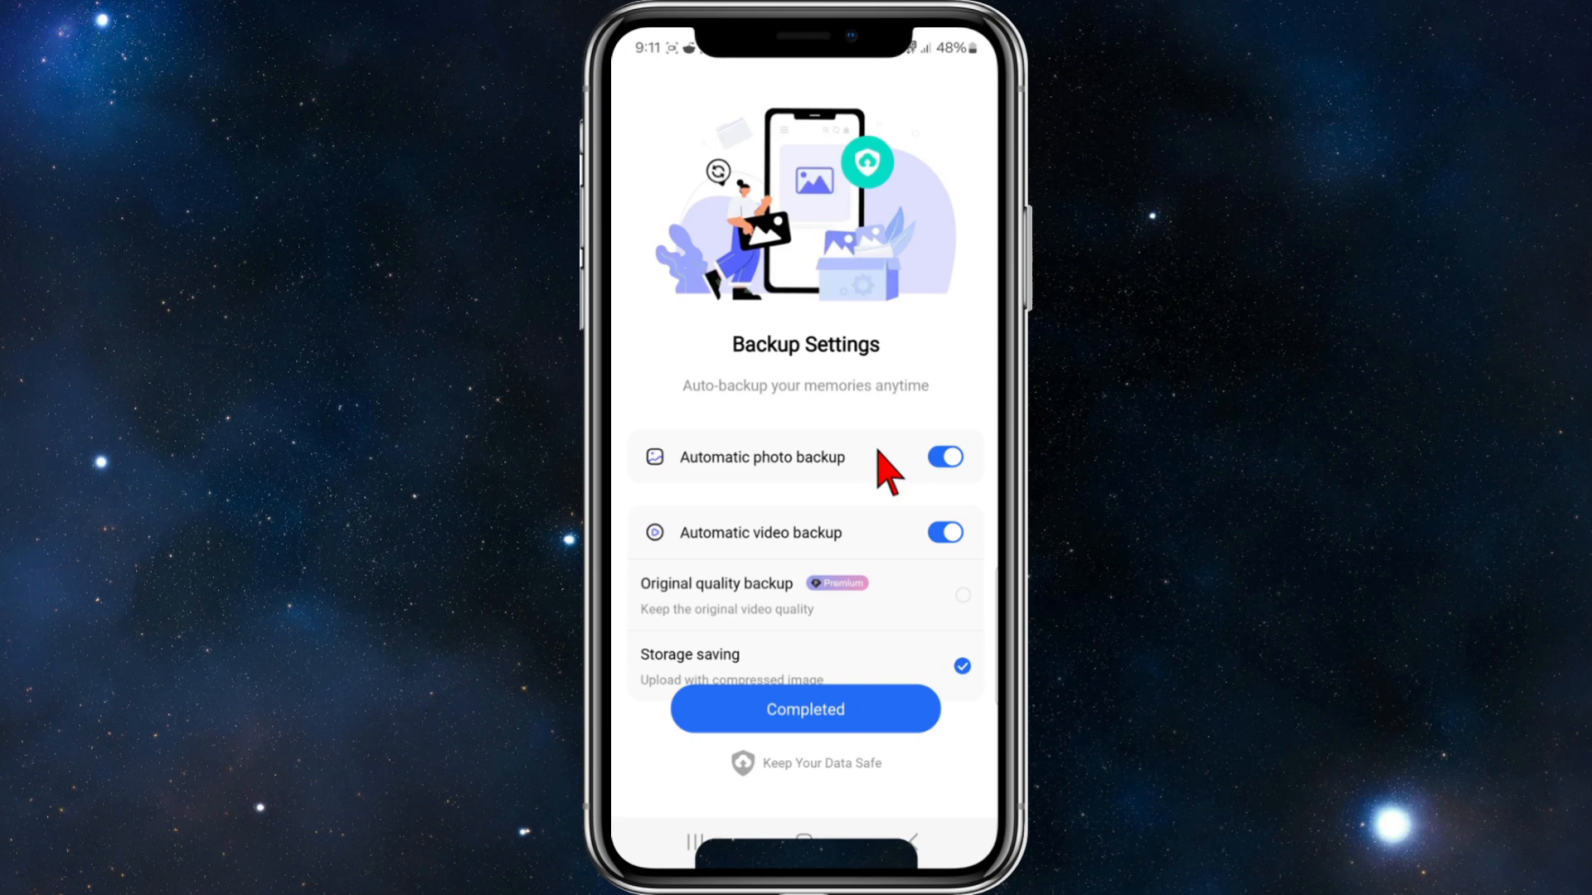
{"action": "mouse_move", "coordinate": [807, 488]}
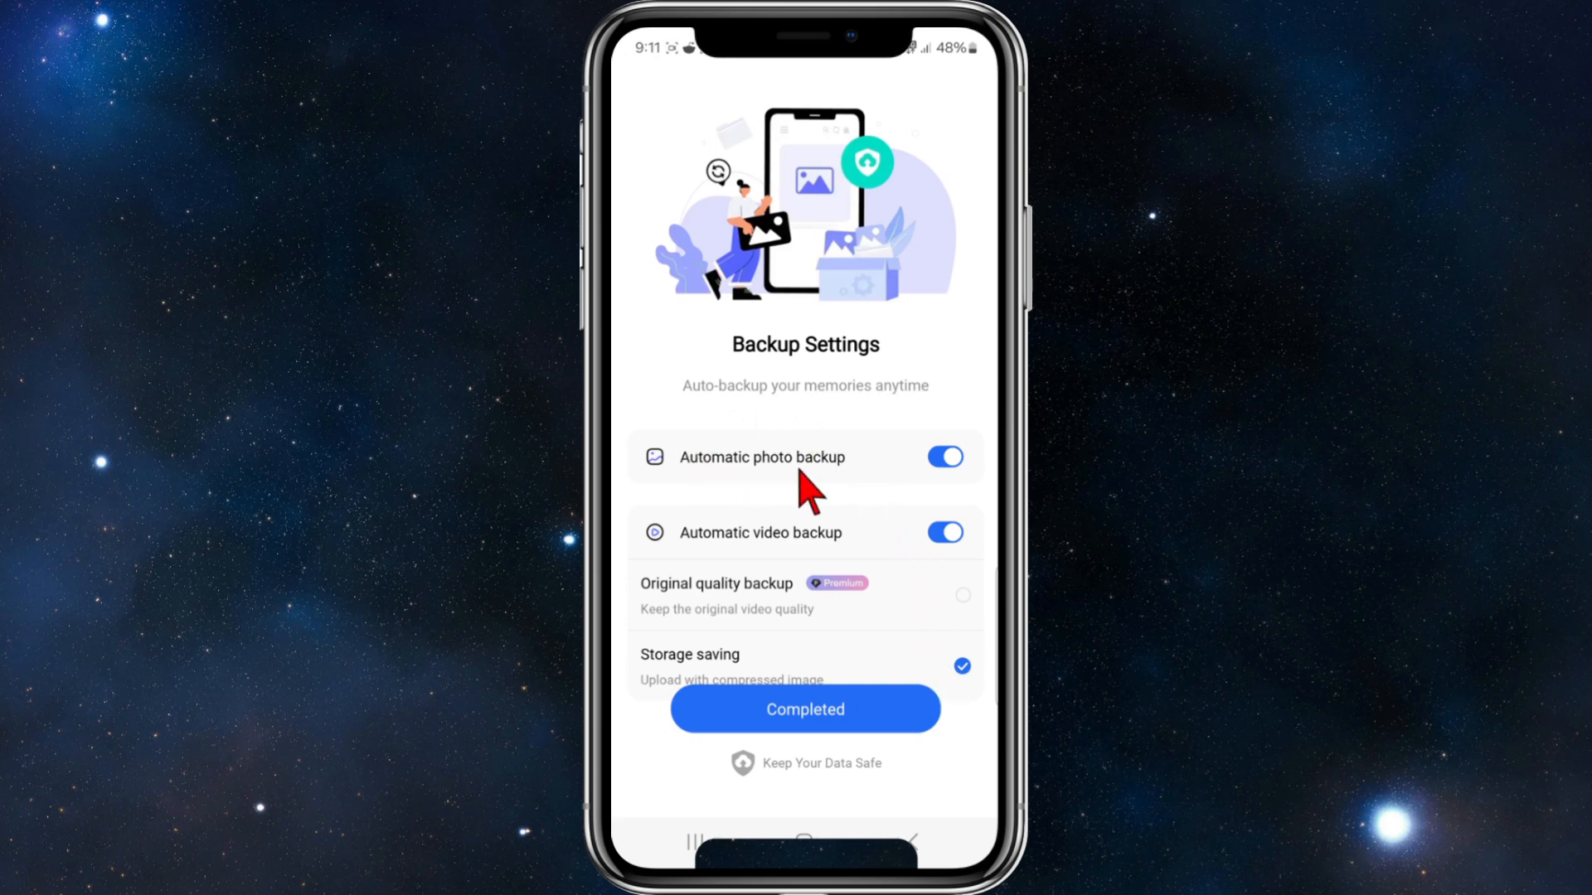
{"action": "mouse_move", "coordinate": [838, 559]}
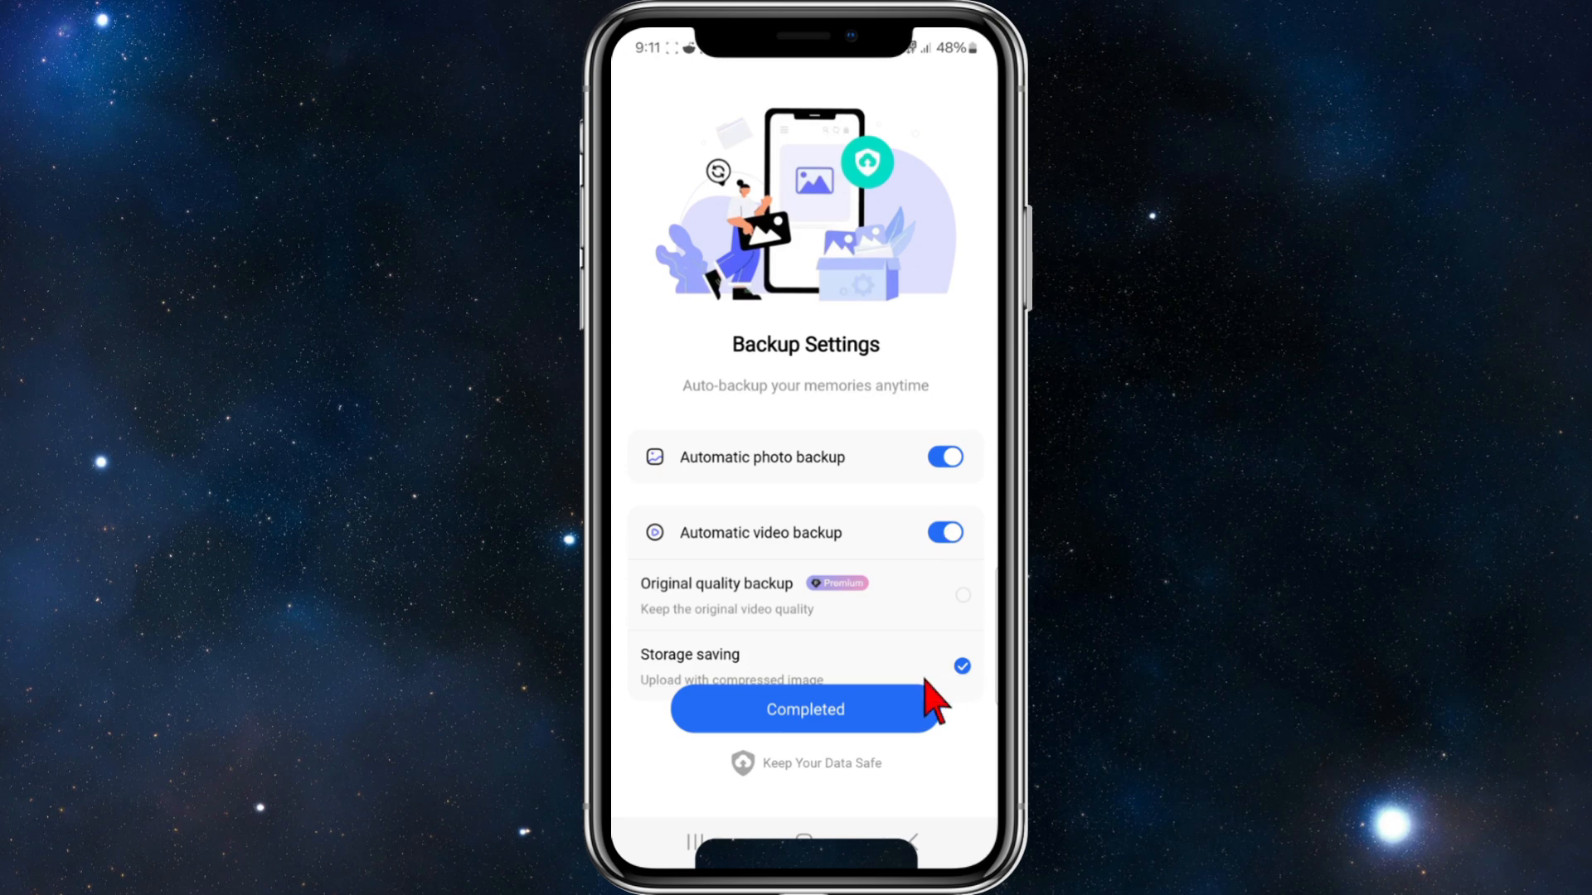
Step: Complete backup setup and grant TeraBox all-files storage access, reaching the Premium upgrade offer
{"action": "left_click", "coordinate": [804, 708]}
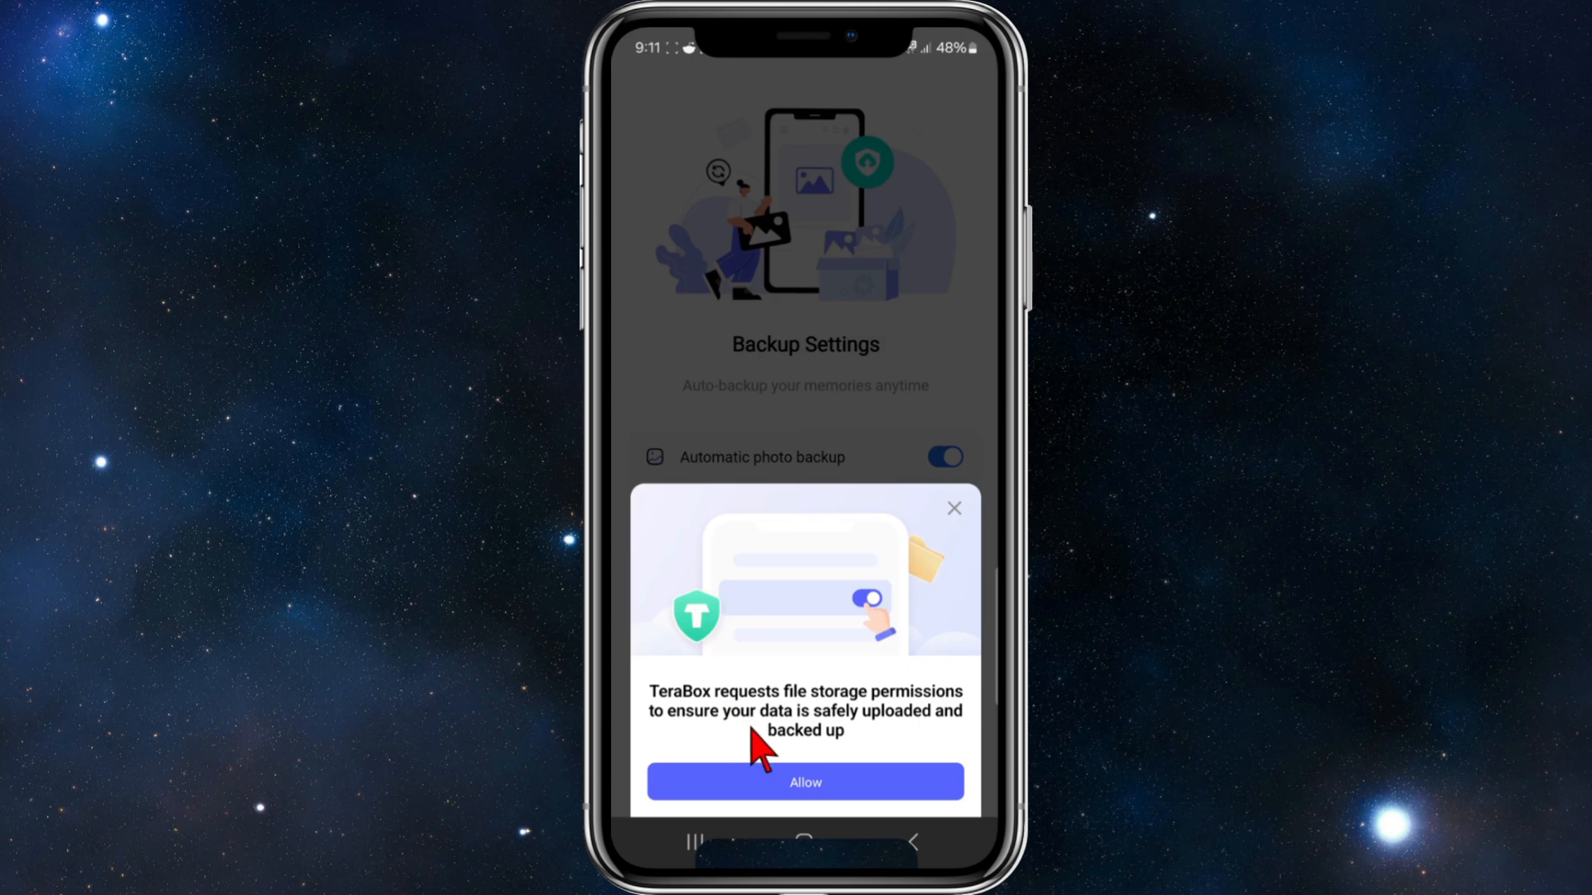
{"action": "left_click", "coordinate": [804, 781]}
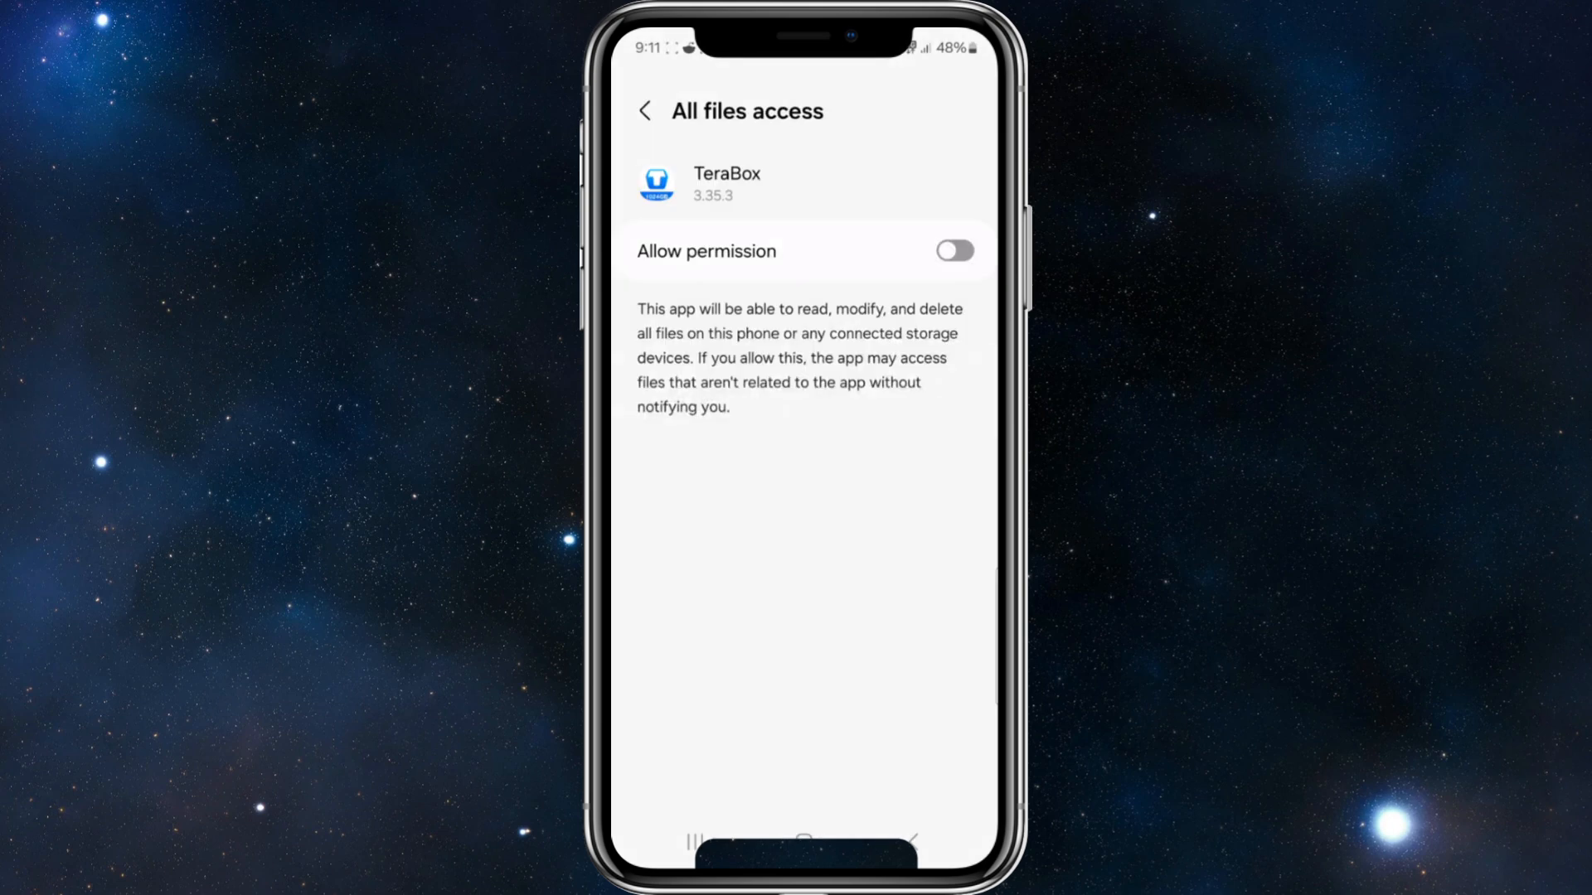
{"action": "left_click", "coordinate": [952, 251]}
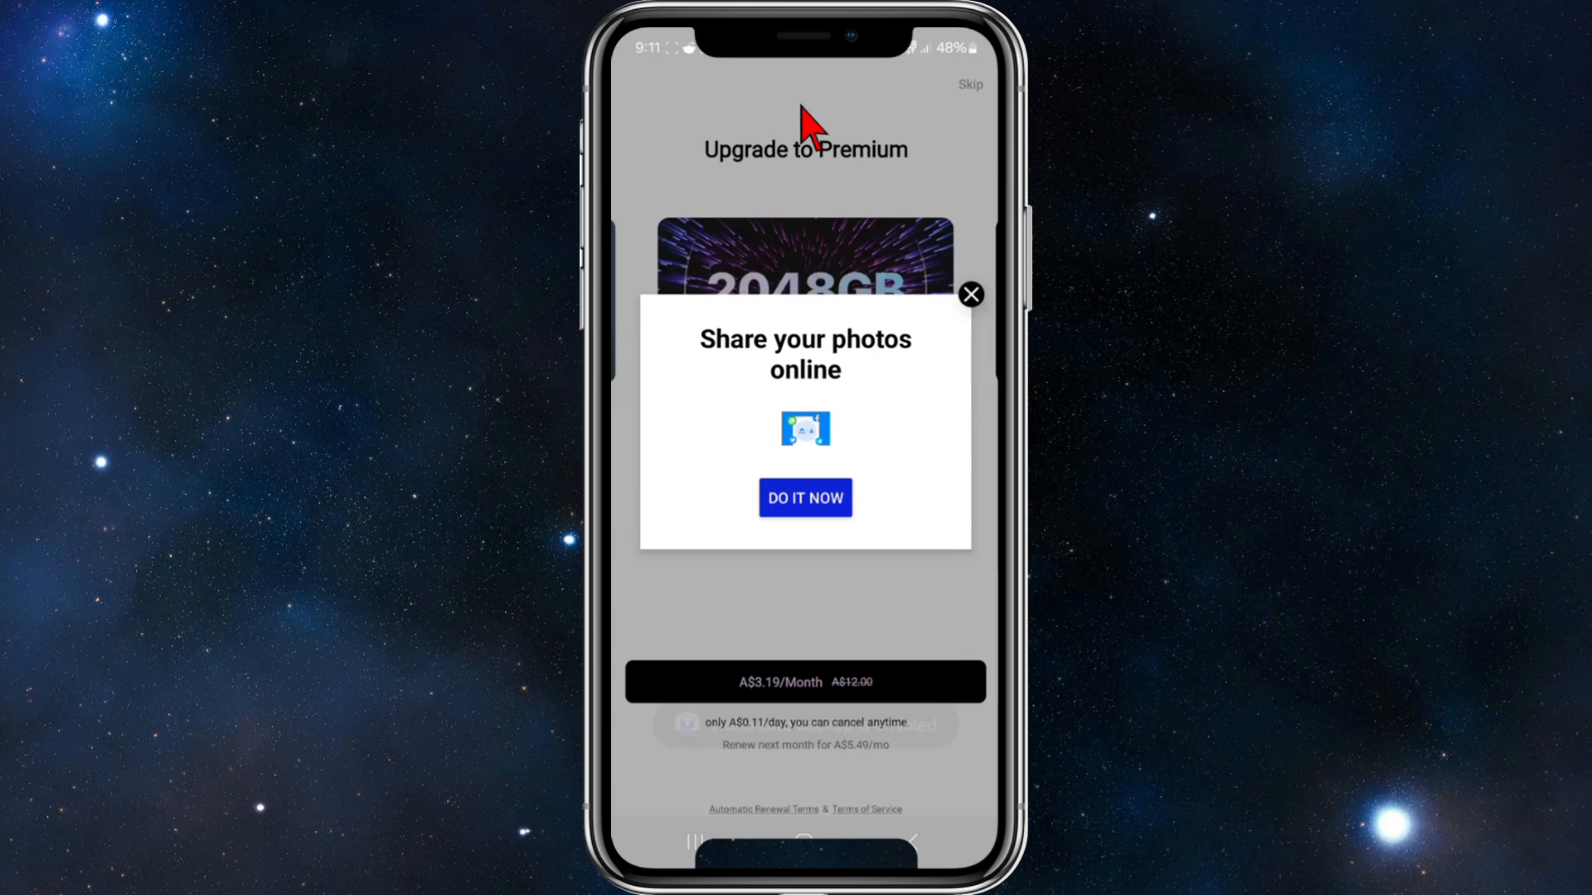
Step: Close the photo-sharing ad and skip the Premium upgrade, landing on the home screen with the notification prompt
{"action": "left_click", "coordinate": [970, 296]}
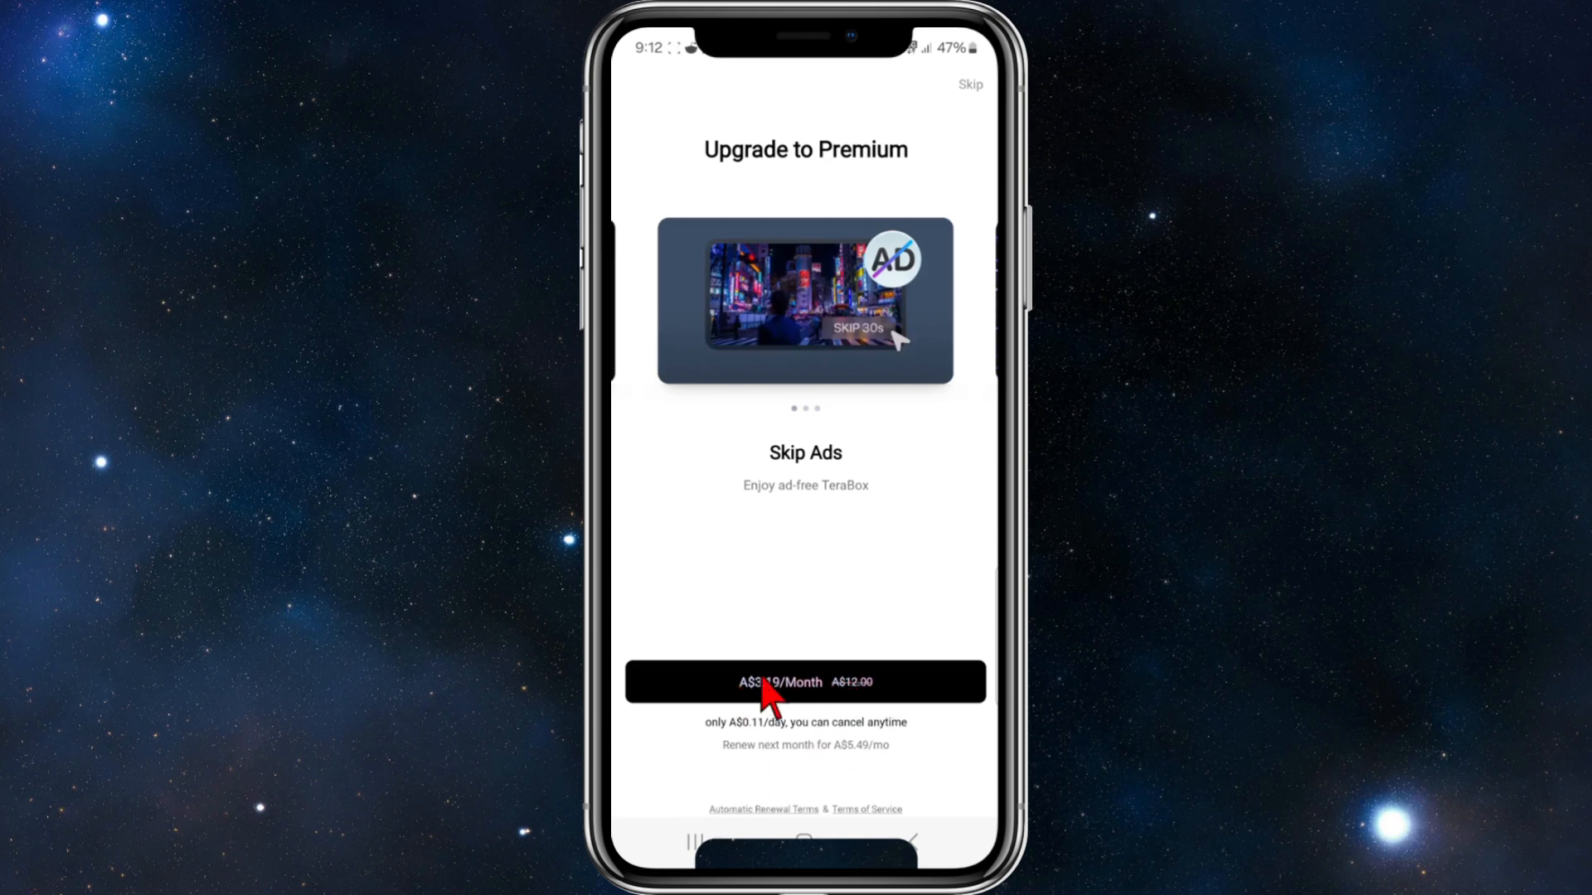
{"action": "mouse_move", "coordinate": [786, 507]}
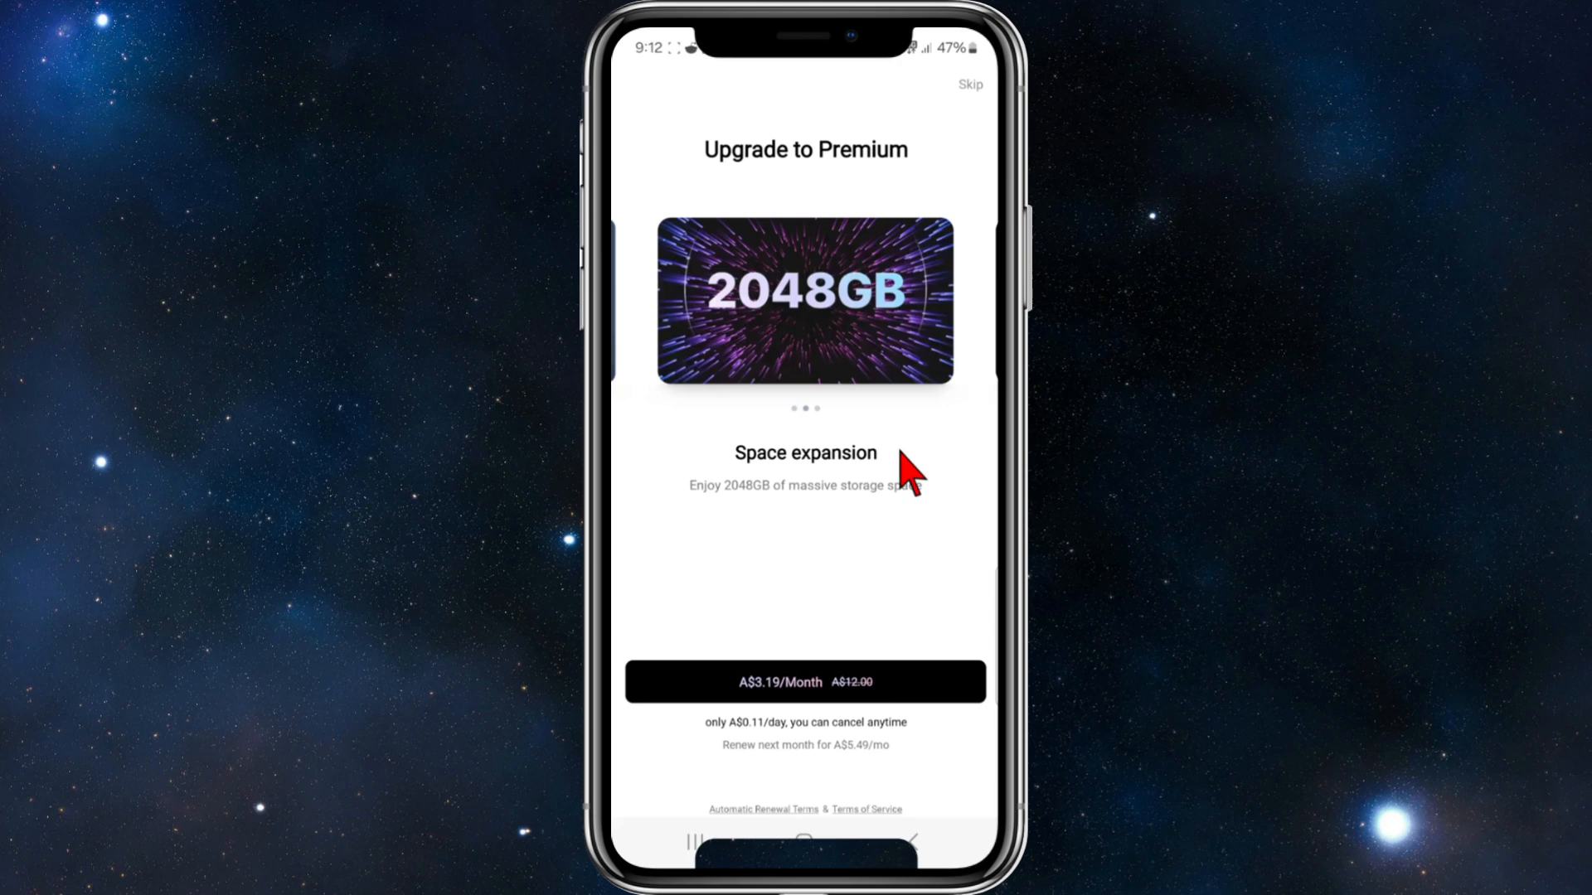
{"action": "mouse_move", "coordinate": [831, 283]}
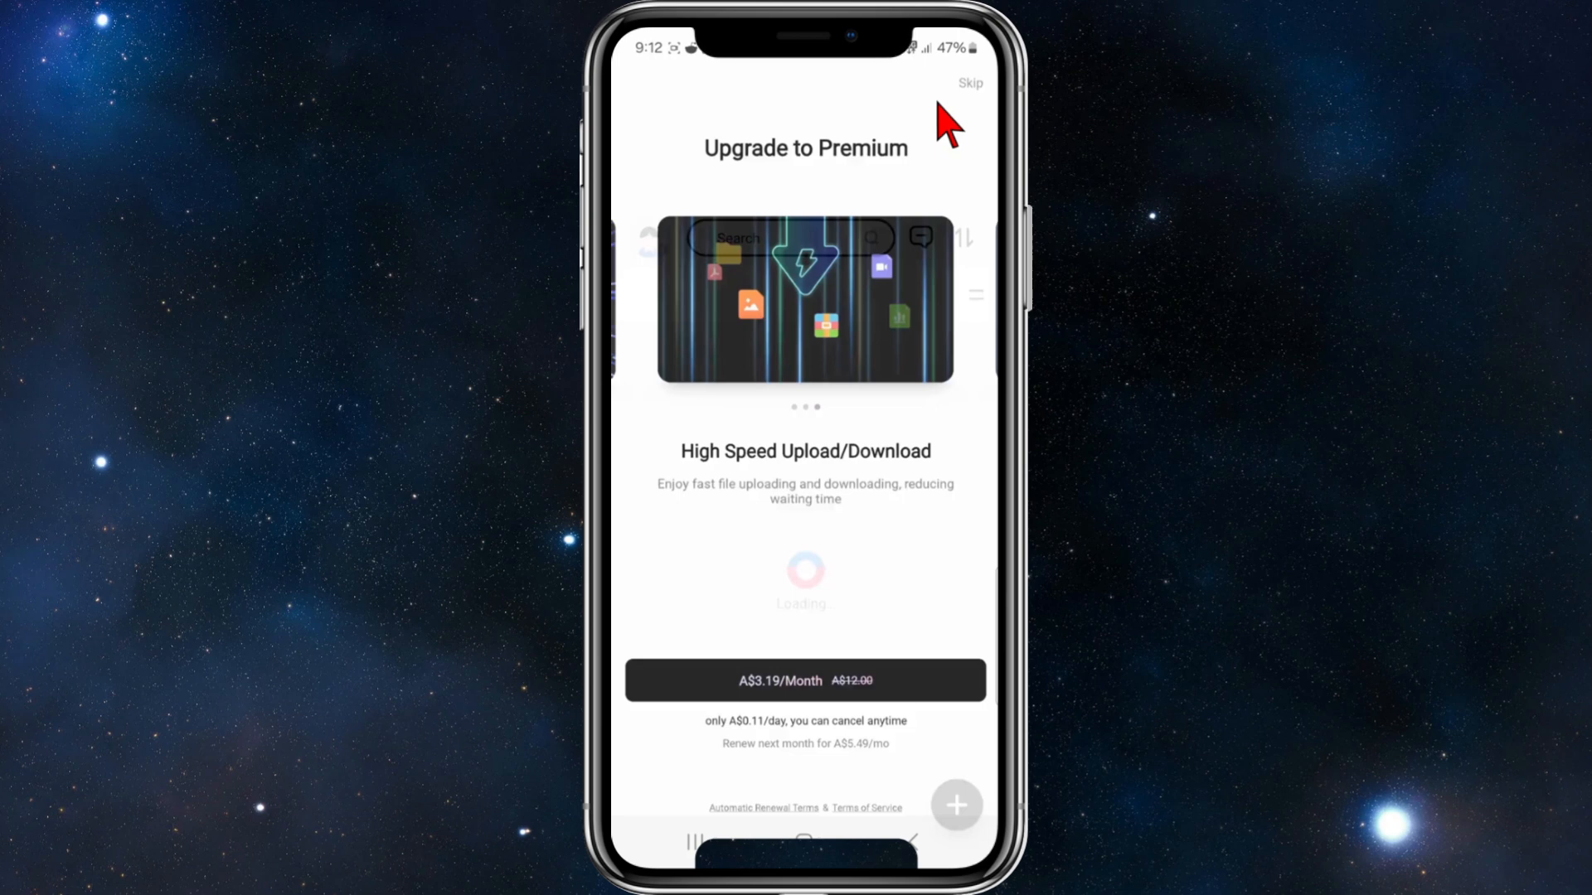
{"action": "left_click", "coordinate": [968, 83]}
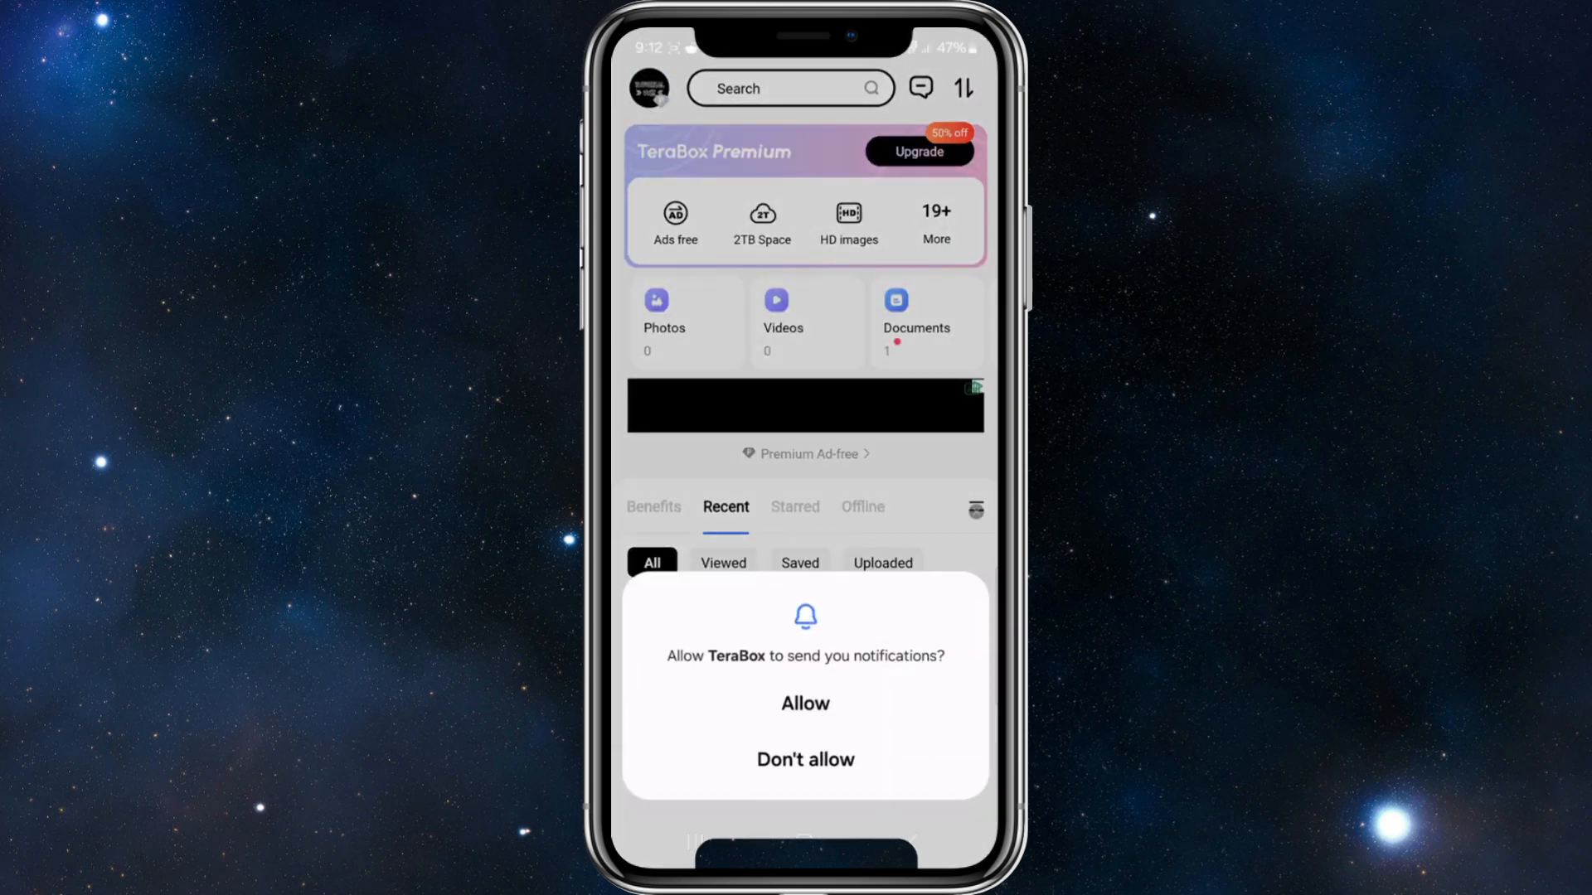